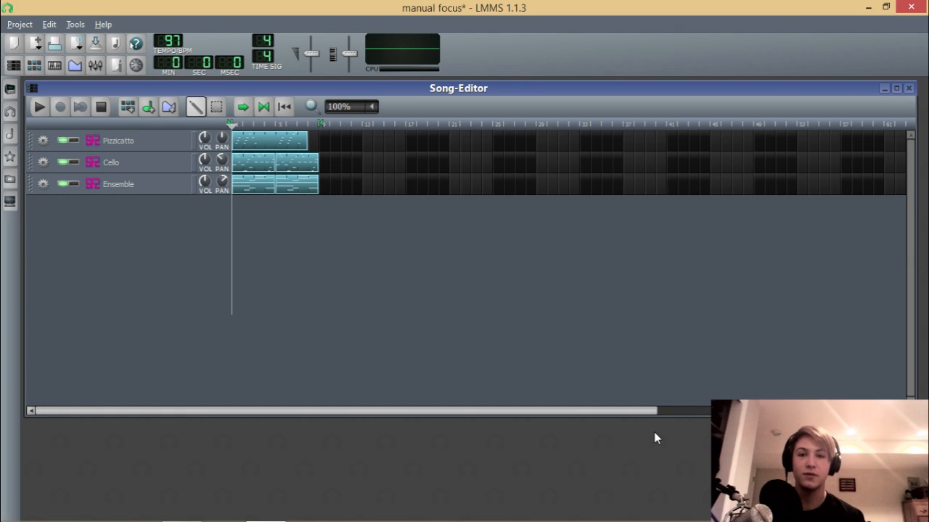
pyautogui.moveTo(132, 202)
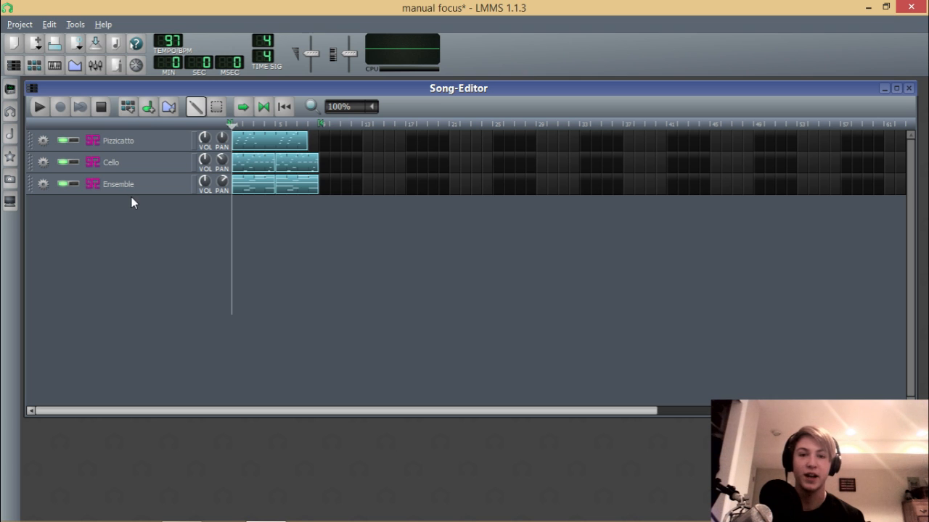
# - Add a fourth SF2 Player track and open its soundfont player window, repositioned
pyautogui.click(10, 94)
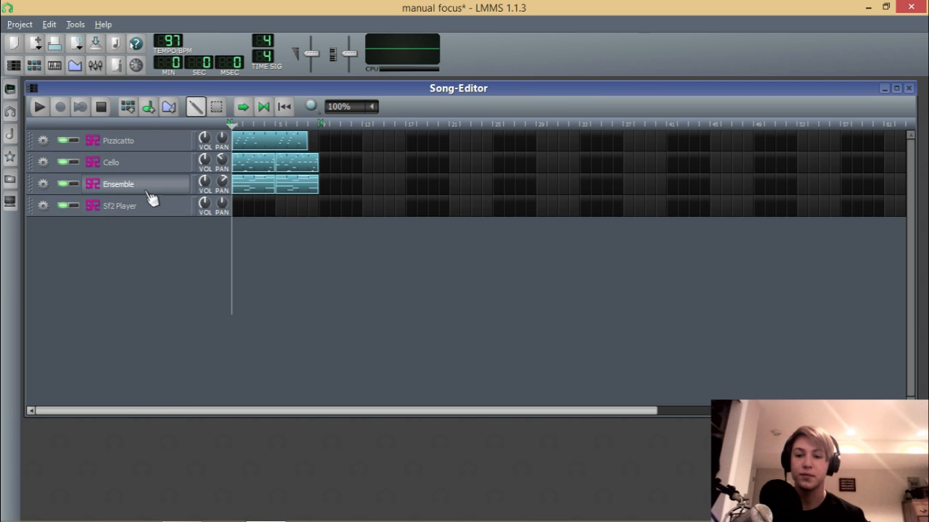
pyautogui.click(120, 205)
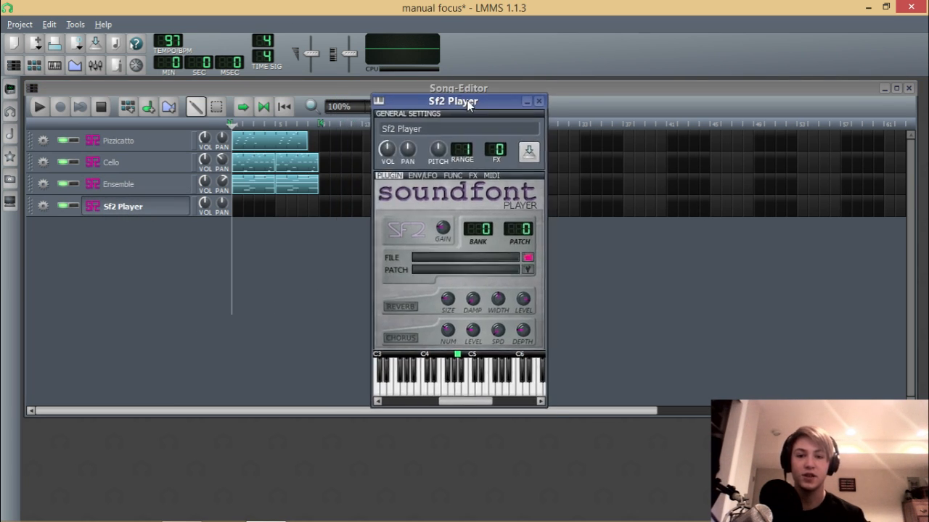
pyautogui.moveTo(454, 101); pyautogui.dragTo(435, 92)
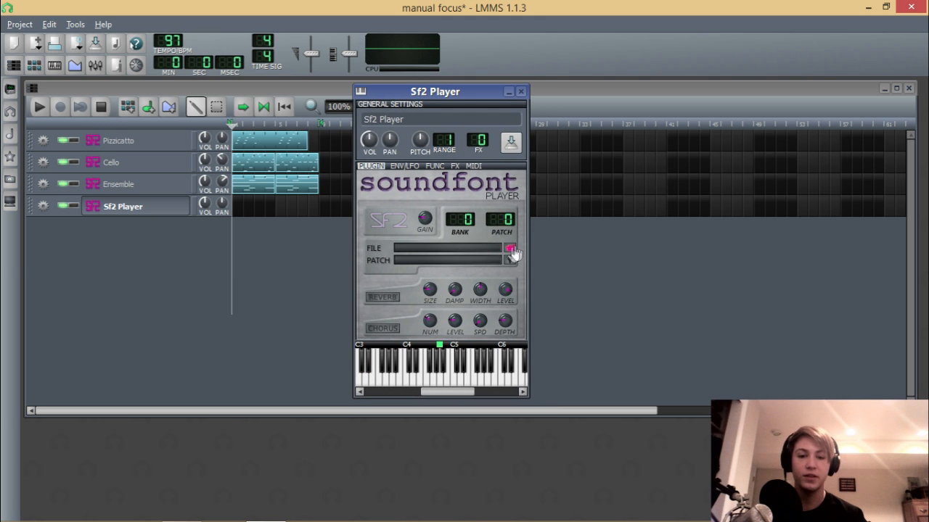
# - Load Hades-Strings.sf2 from Documents/Actual Documents/SF2 into the SF2 Player track
pyautogui.click(511, 248)
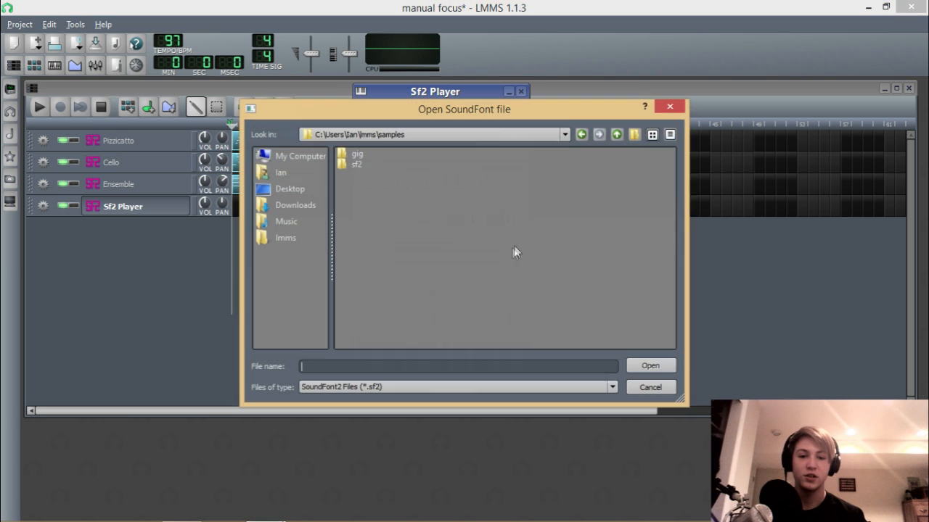
pyautogui.doubleClick(356, 163)
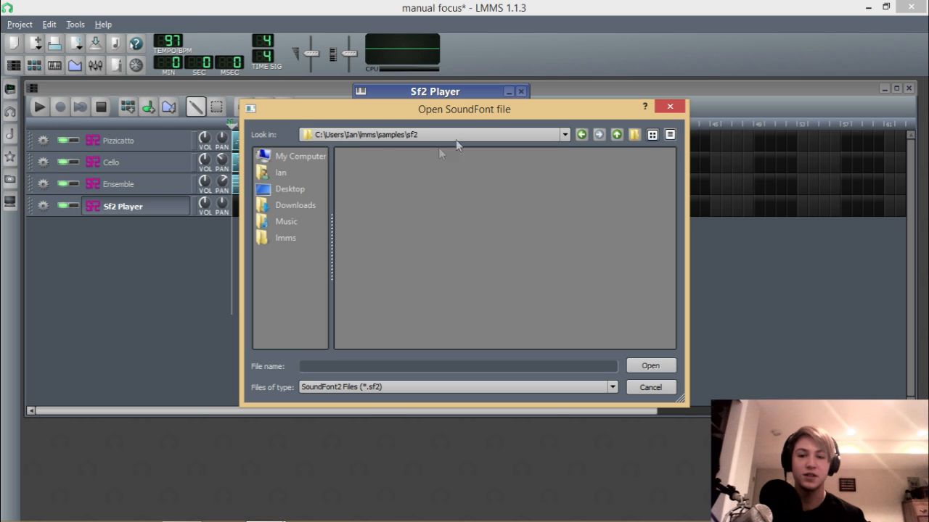
pyautogui.click(616, 134)
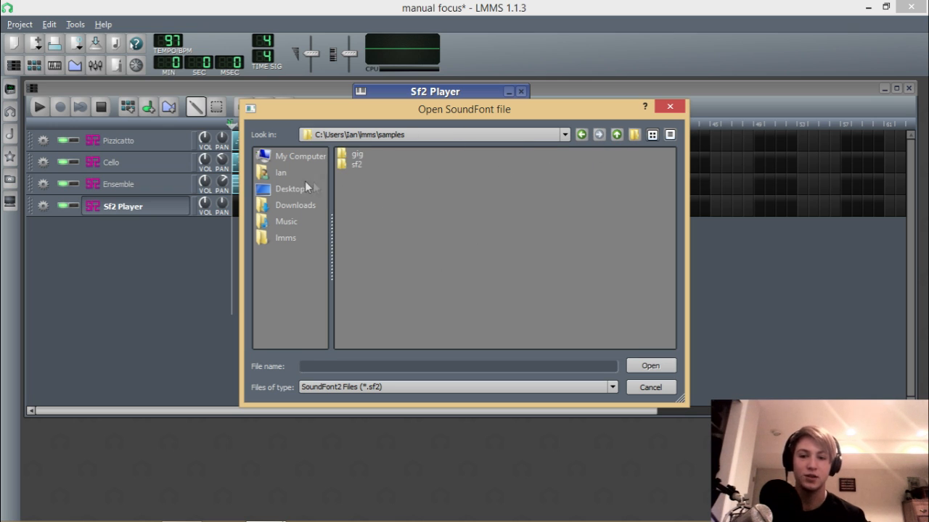
pyautogui.moveTo(283, 181)
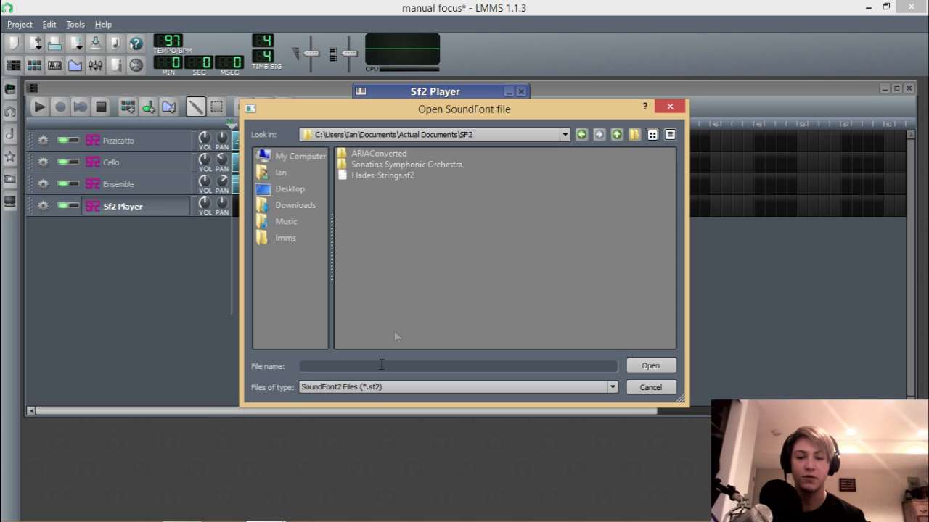
pyautogui.moveTo(407, 260)
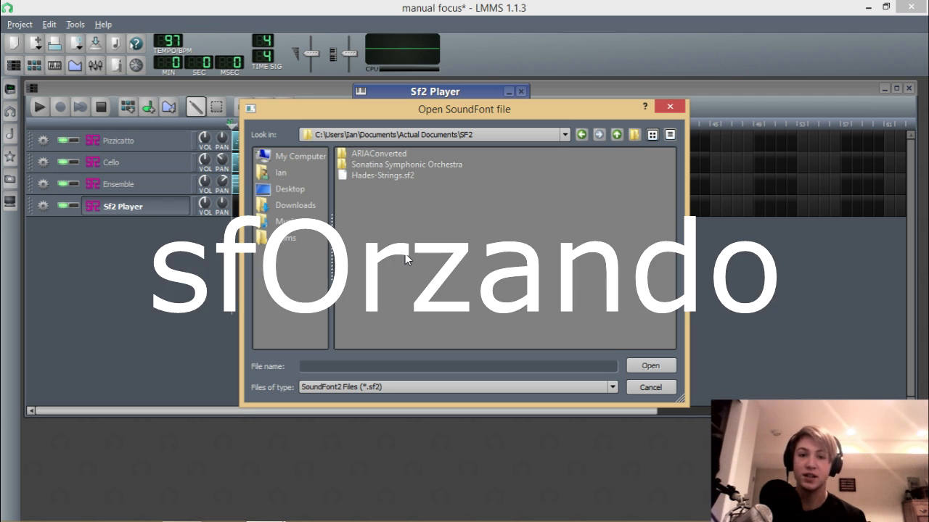
pyautogui.moveTo(450, 70)
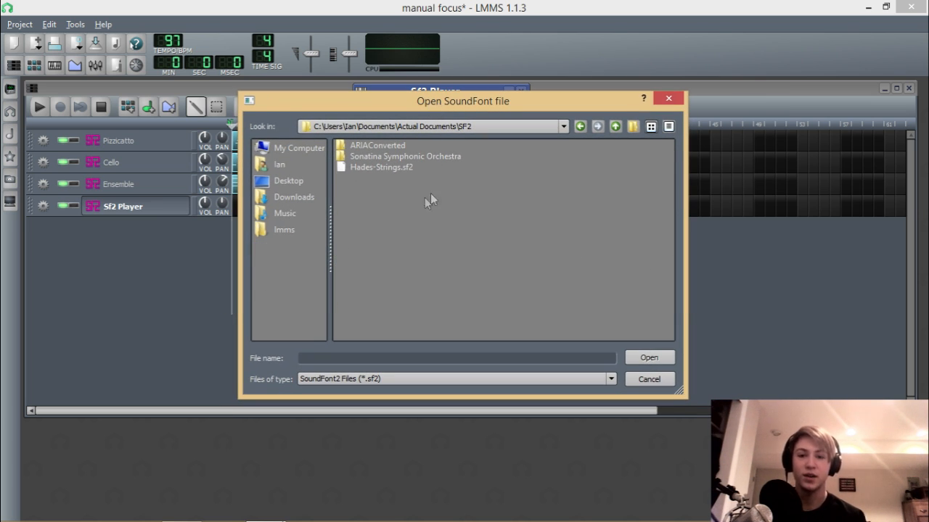
pyautogui.moveTo(406, 177)
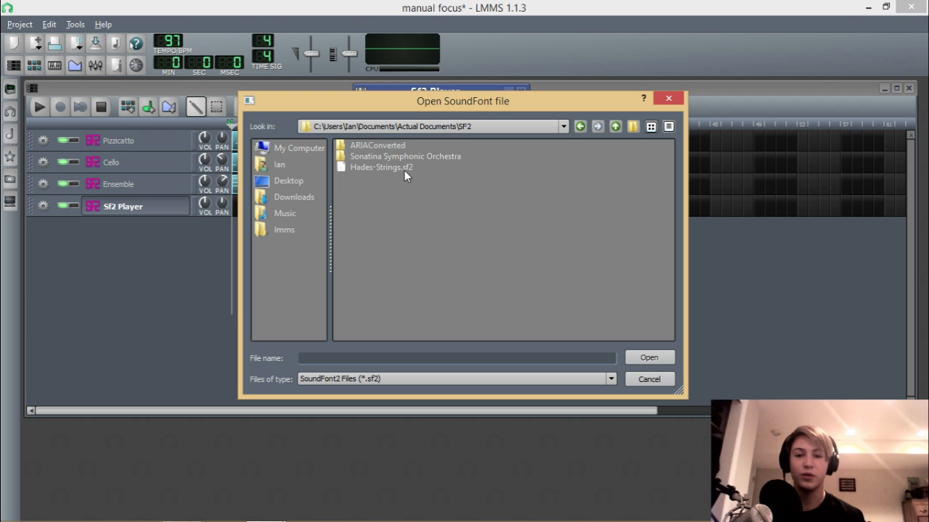
pyautogui.doubleClick(381, 167)
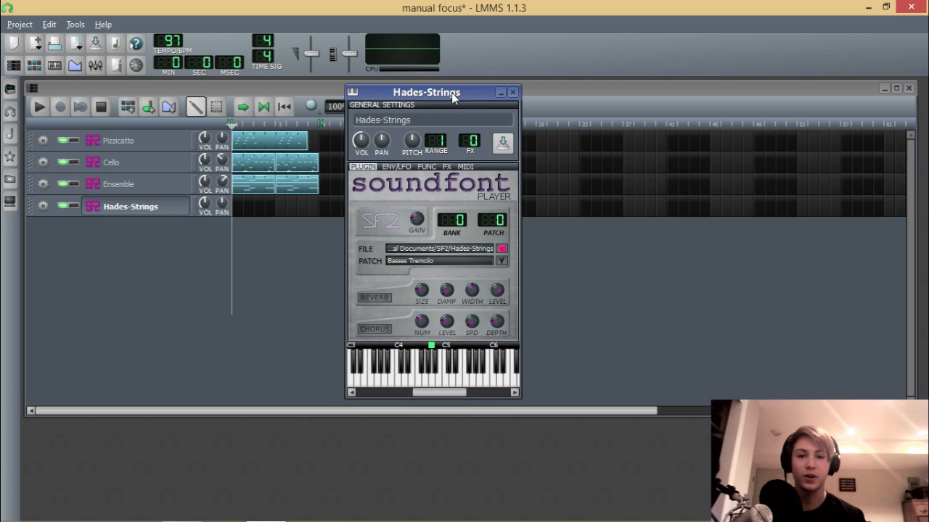
pyautogui.moveTo(497, 261)
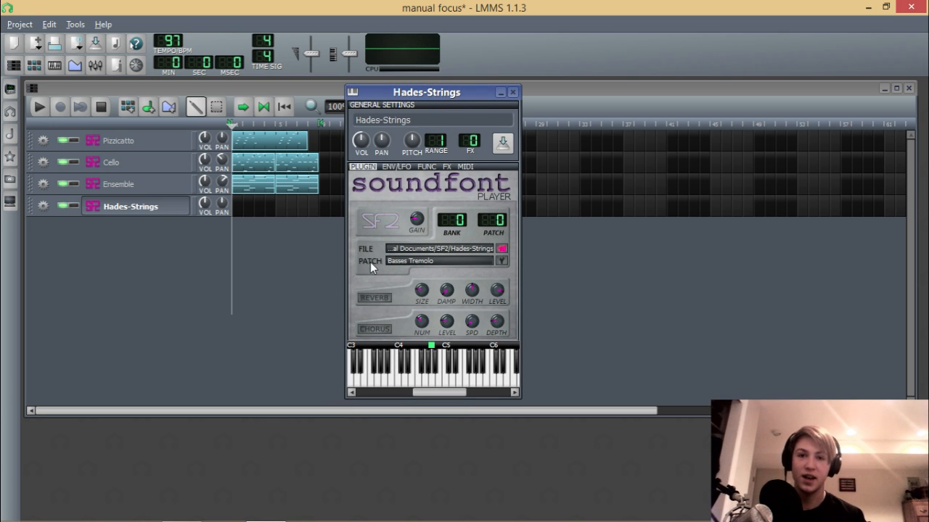
pyautogui.moveTo(504, 261)
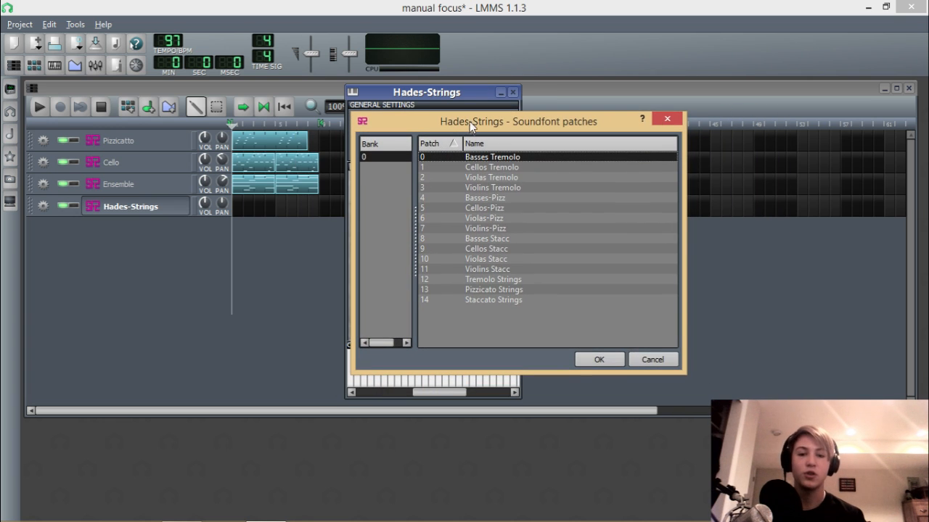
pyautogui.moveTo(500, 162)
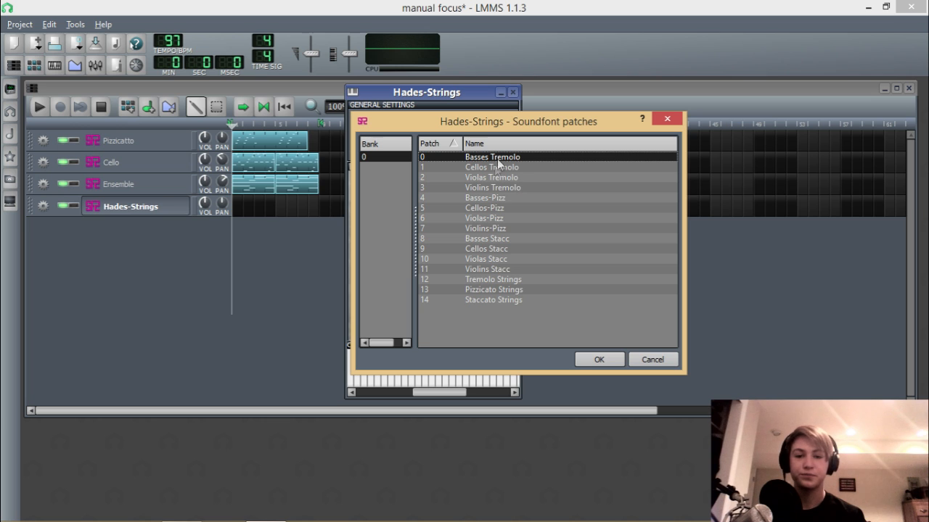
pyautogui.moveTo(502, 124)
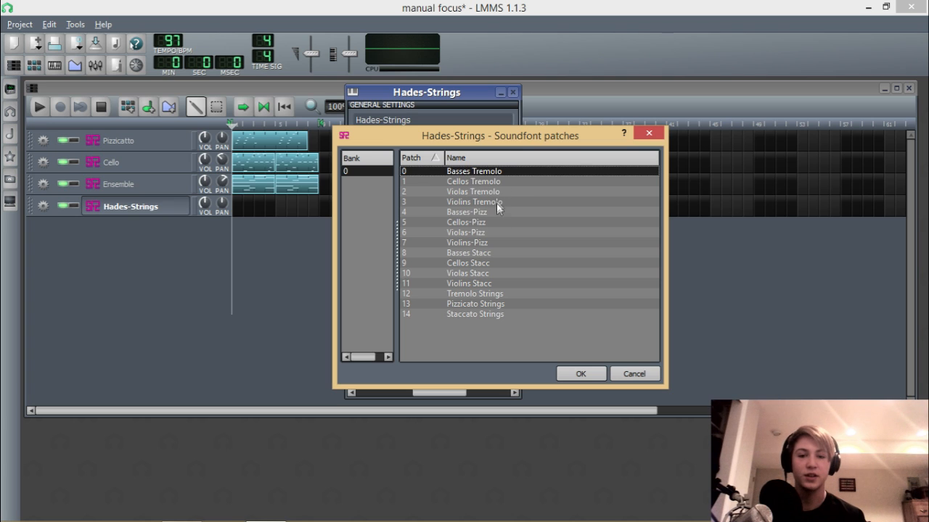
pyautogui.moveTo(494, 265)
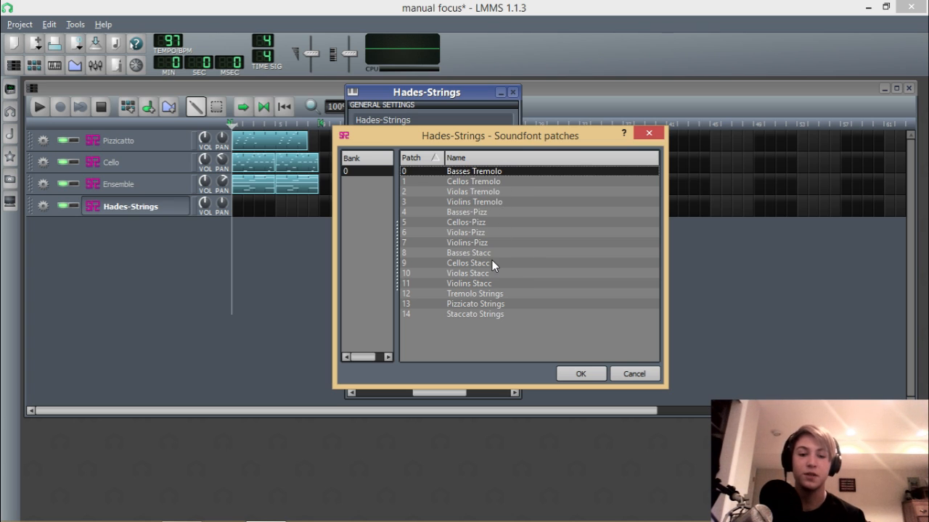
pyautogui.moveTo(493, 309)
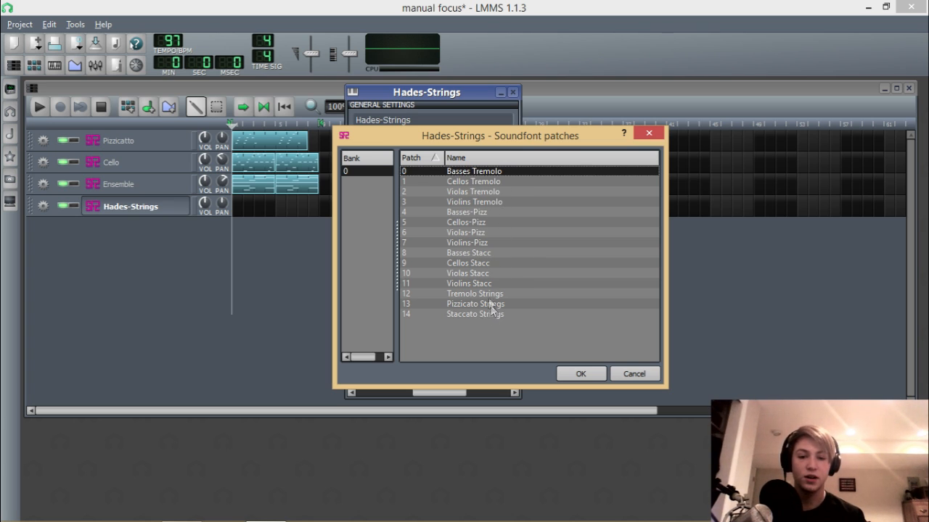
pyautogui.moveTo(497, 209)
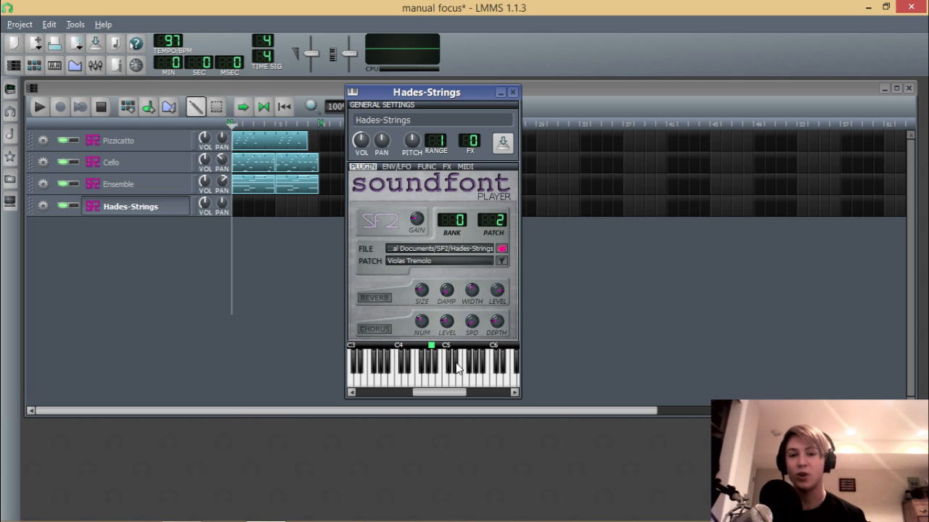
pyautogui.moveTo(477, 354)
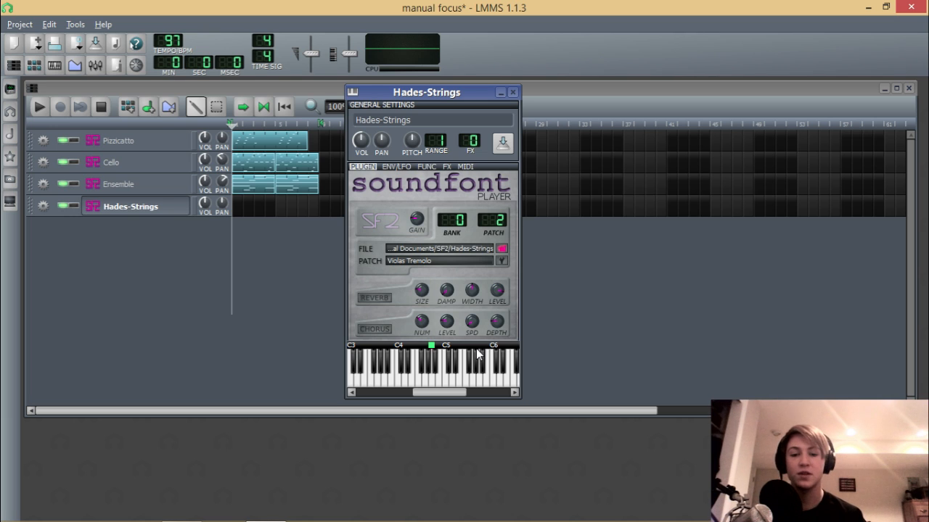
pyautogui.moveTo(462, 275)
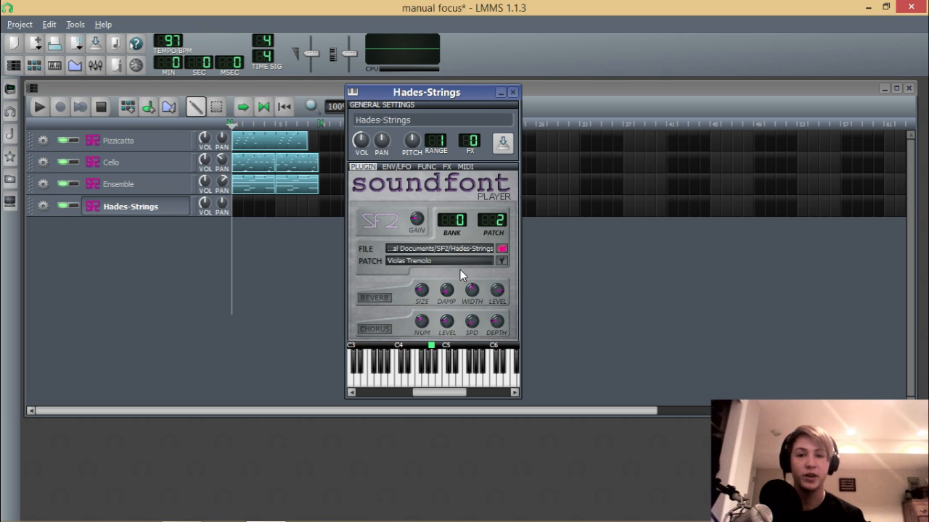
pyautogui.moveTo(417, 224)
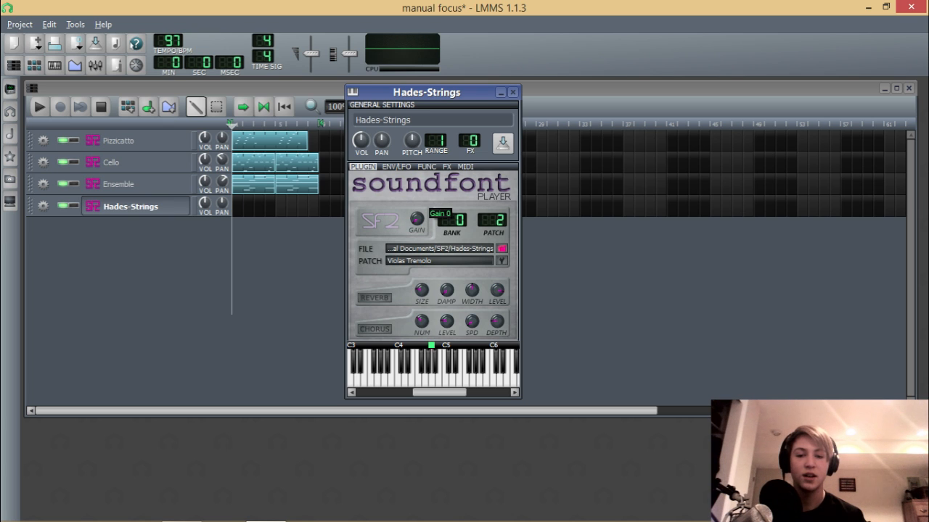
pyautogui.doubleClick(415, 220)
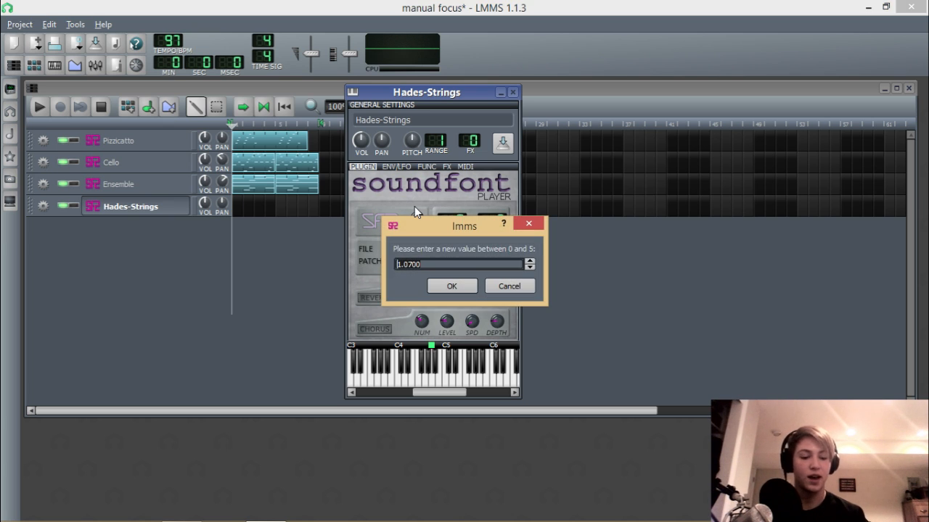
pyautogui.click(451, 286)
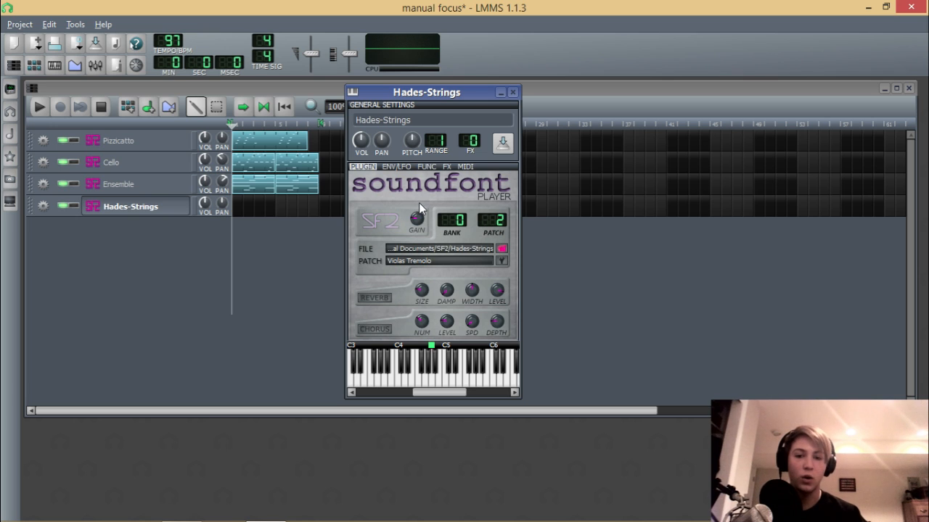
pyautogui.moveTo(500, 243)
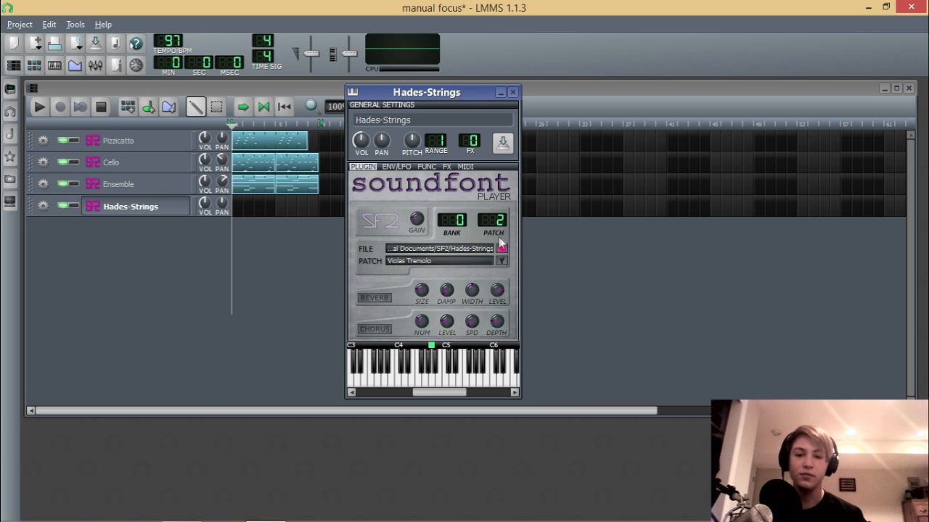
pyautogui.moveTo(397, 317)
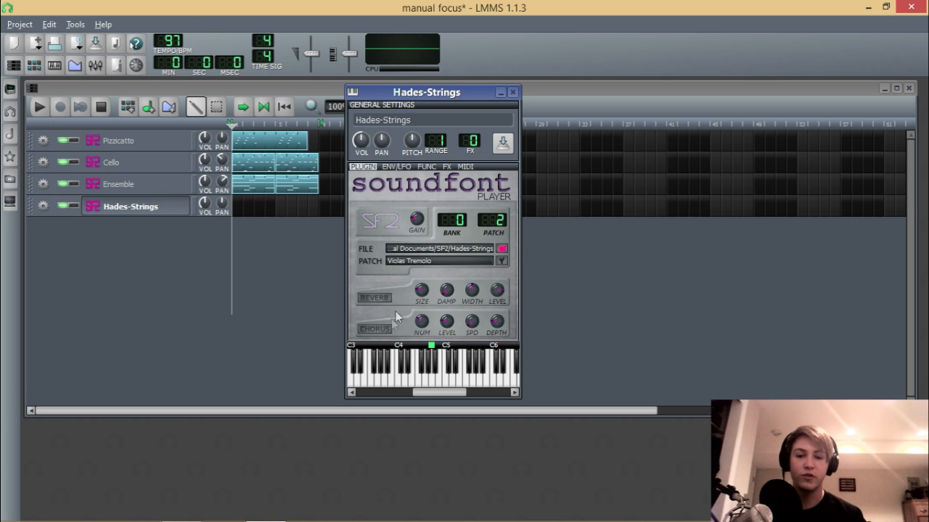
pyautogui.moveTo(485, 306)
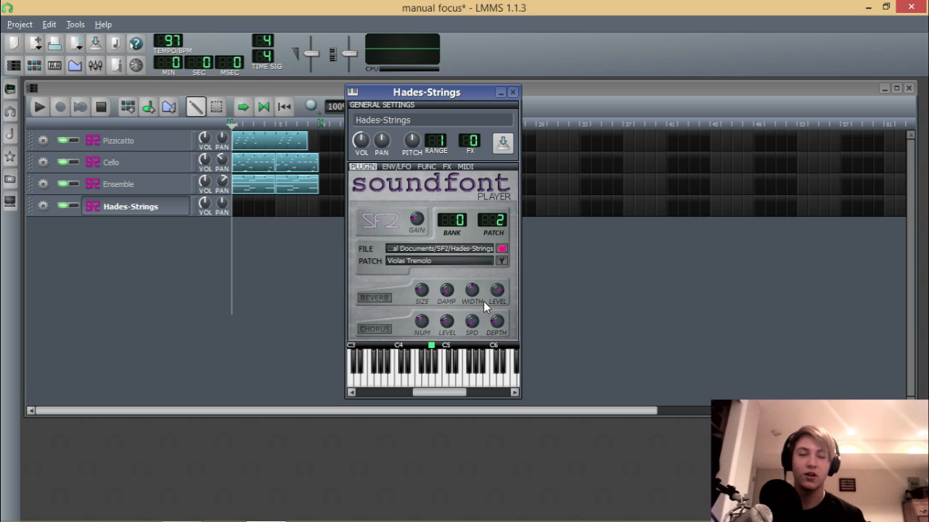
pyautogui.moveTo(449, 155)
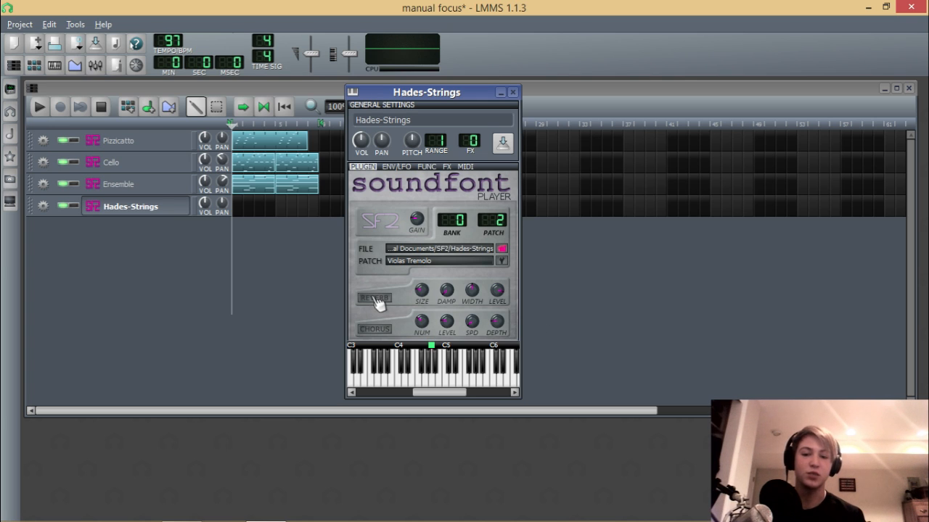
pyautogui.moveTo(377, 309)
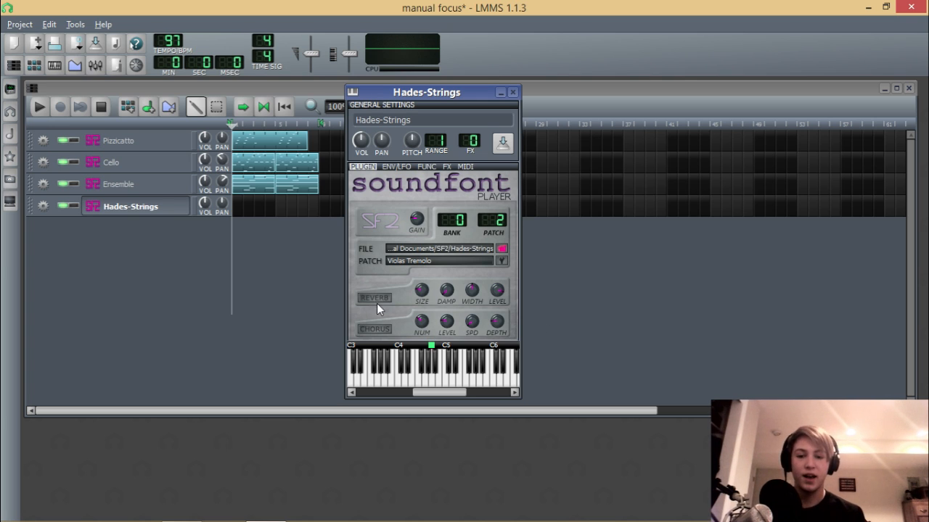
pyautogui.moveTo(383, 296)
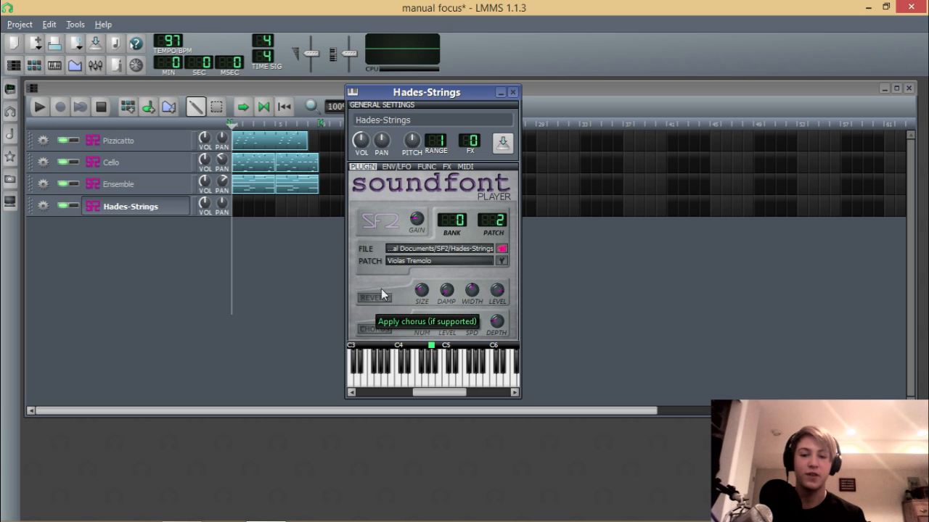
pyautogui.moveTo(385, 304)
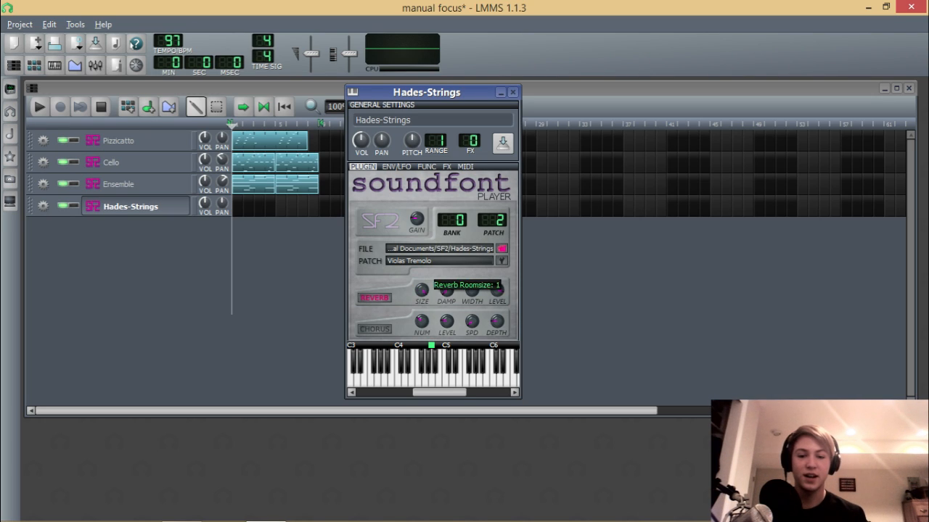
pyautogui.moveTo(470, 290)
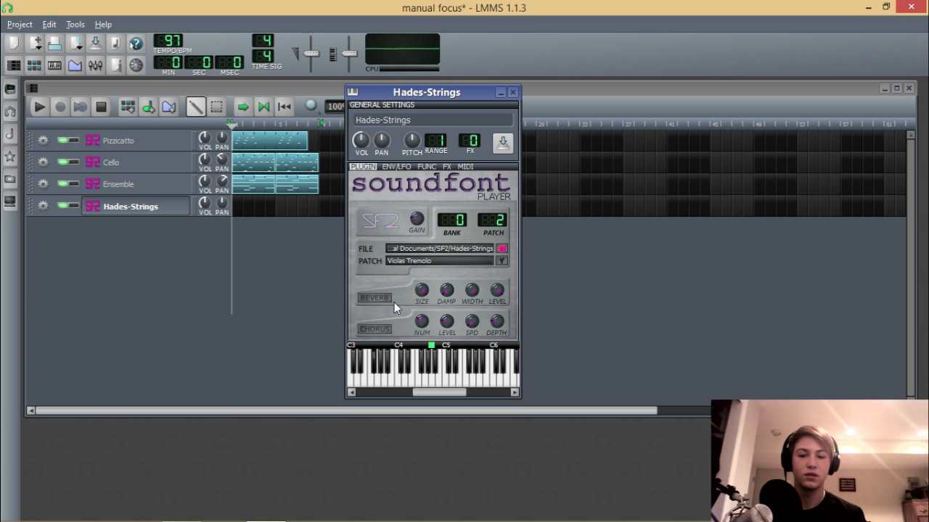
# - Toggle the Hades-Strings player's reverb on, then back off
pyautogui.click(375, 297)
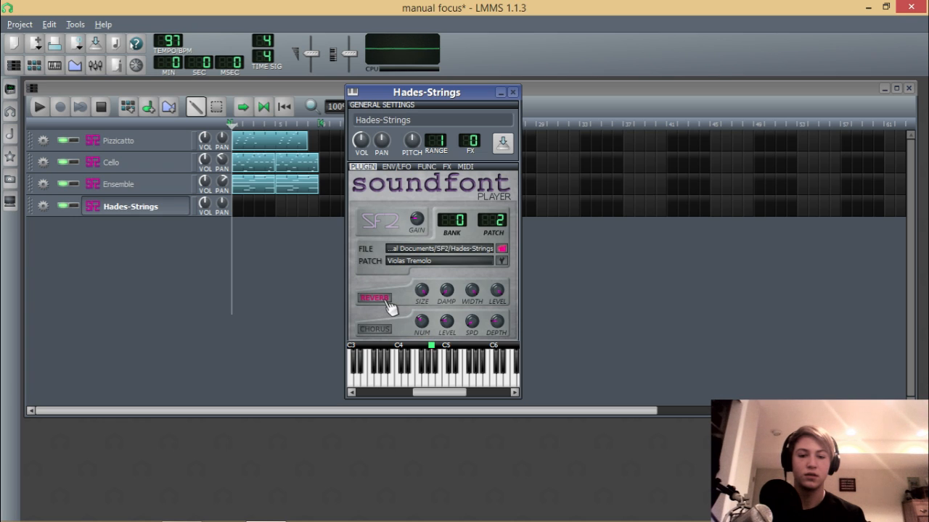
pyautogui.moveTo(384, 305)
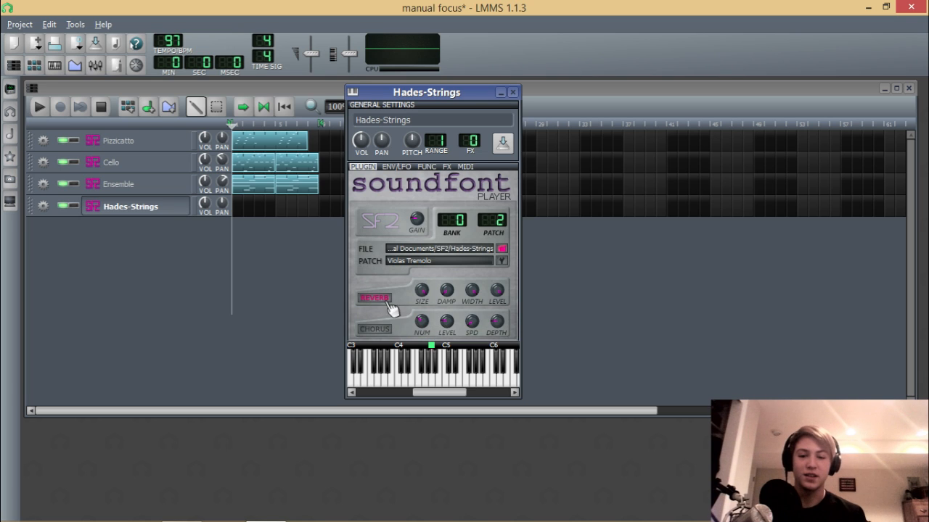
pyautogui.click(374, 328)
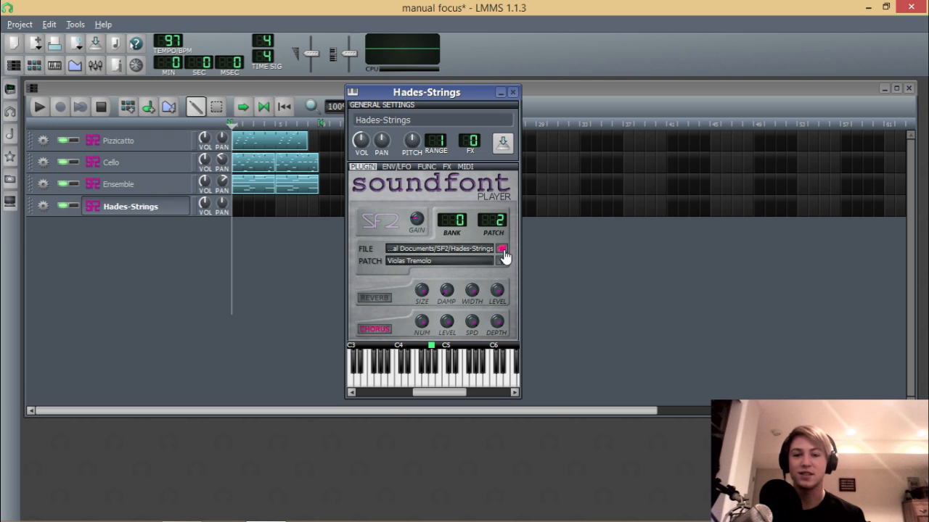
pyautogui.moveTo(420, 325)
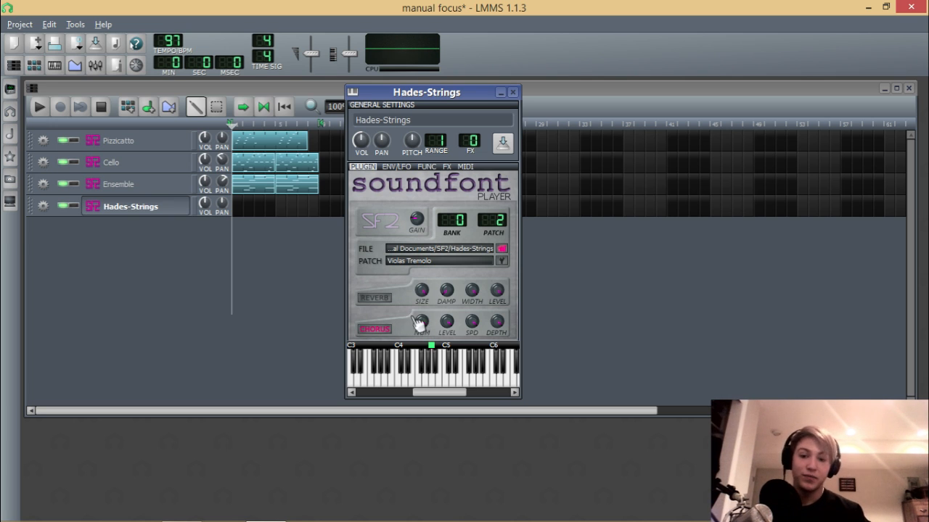